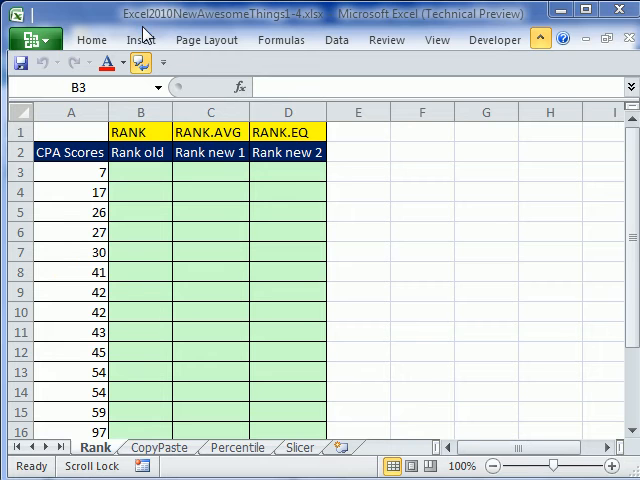
Step: Begin =rank in B3 so RANK.AVG, RANK.EQ and RANK are suggested
left_click(140, 172)
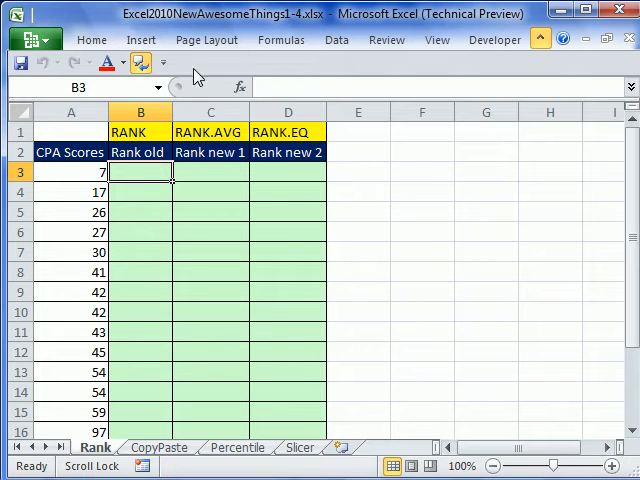
mouse_move(170, 200)
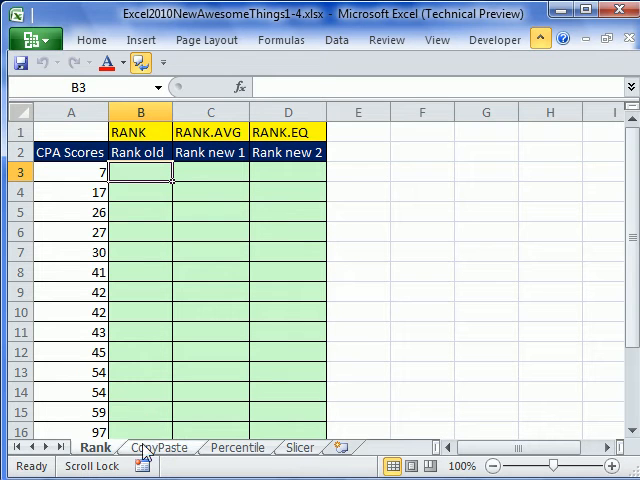
mouse_move(320, 456)
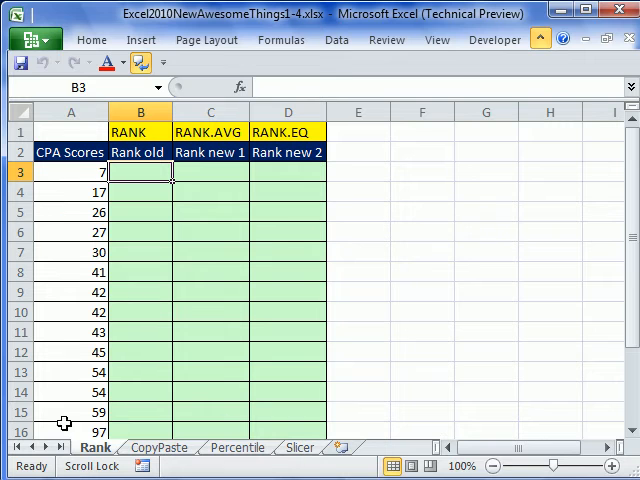
mouse_move(140, 172)
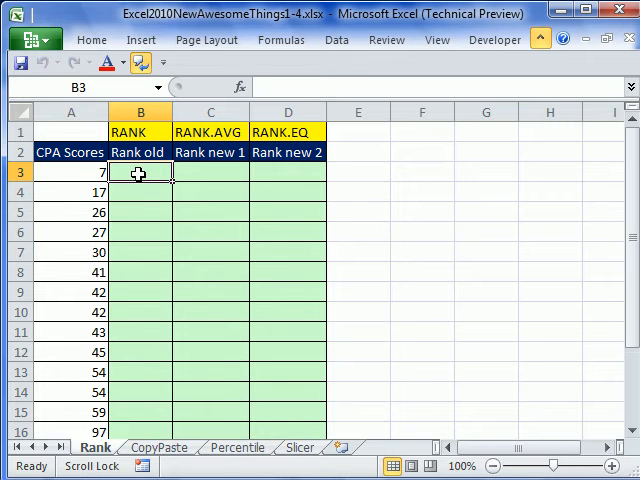
type("=ra")
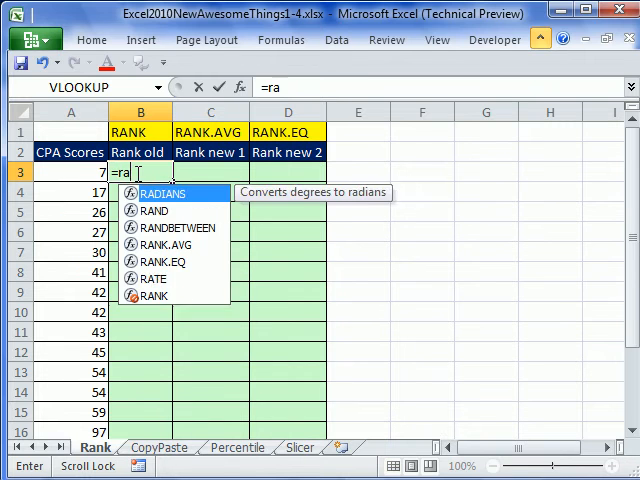
type("nk")
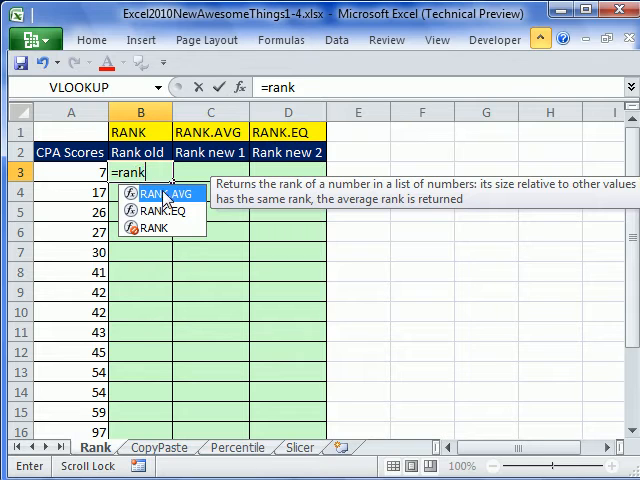
mouse_move(160, 192)
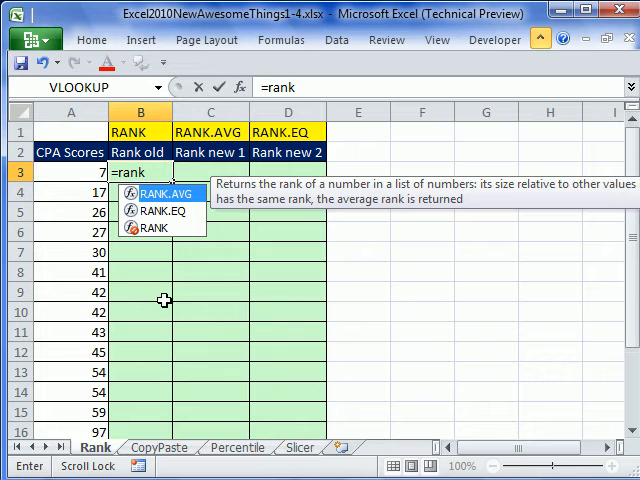
mouse_move(128, 312)
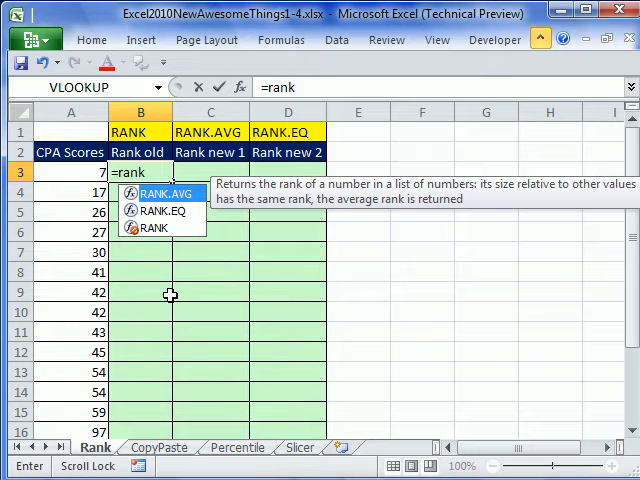
mouse_move(136, 316)
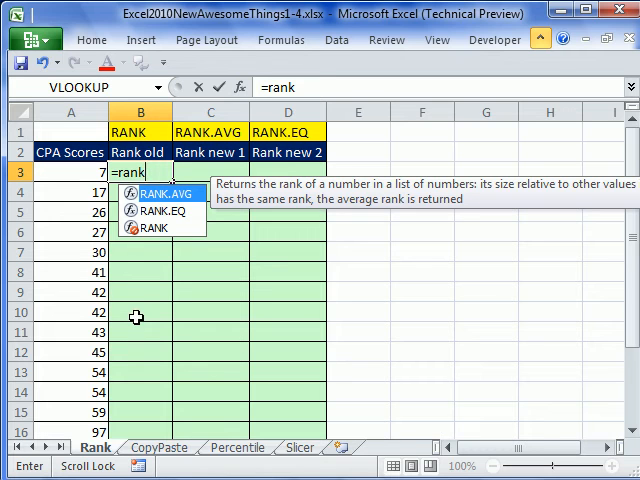
mouse_move(164, 296)
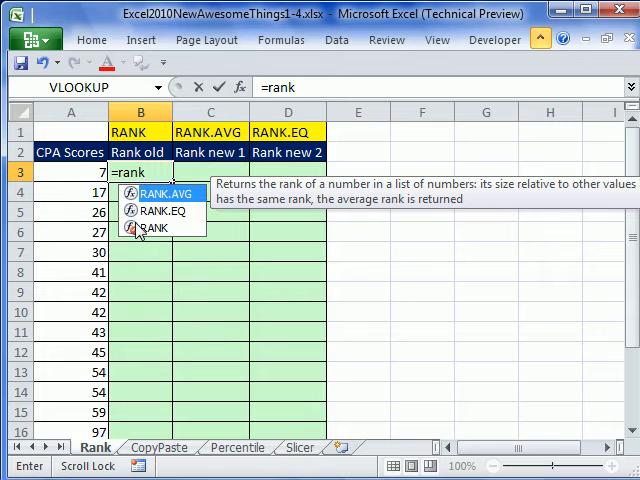
mouse_move(140, 232)
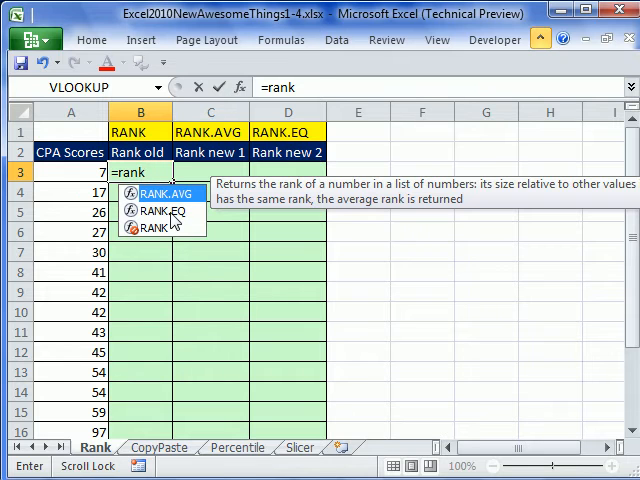
mouse_move(150, 236)
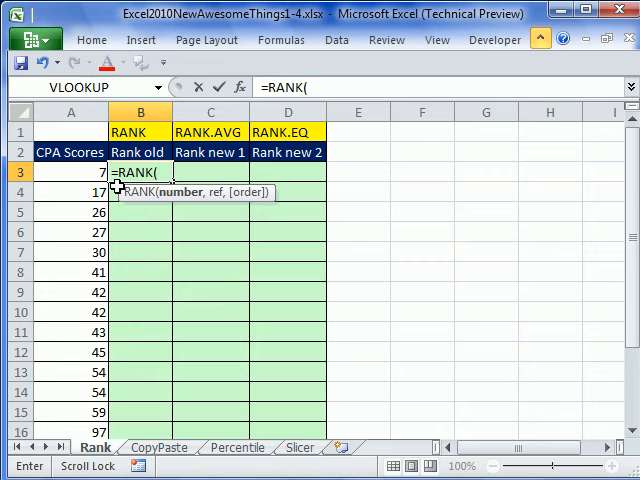
Step: Enter =RANK(A3,$A$3:$A$16,0) in B3 and fill it down to B16
left_click(70, 172)
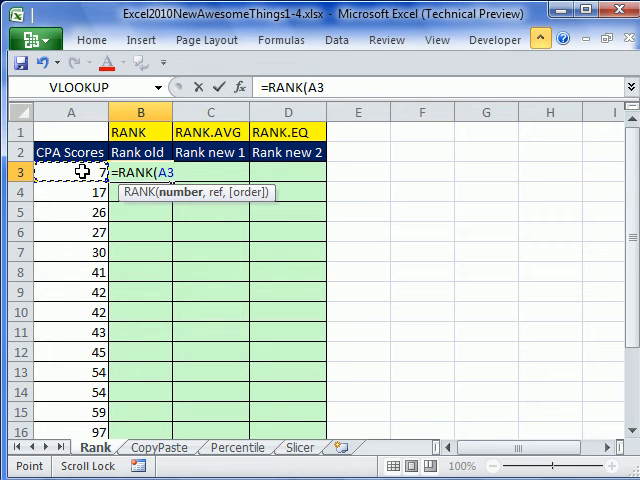
type(",A3")
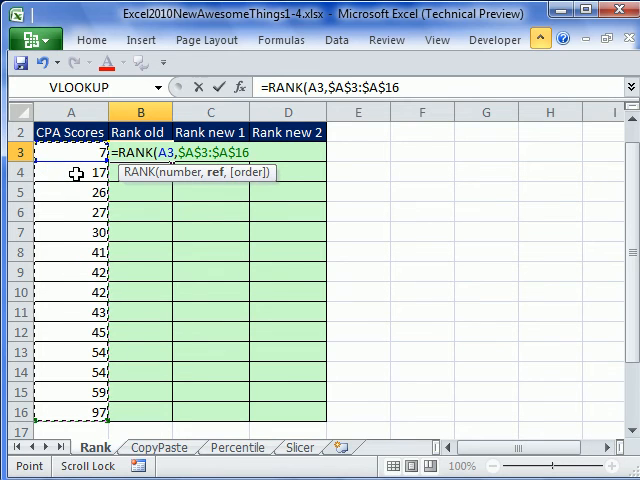
type(",0)")
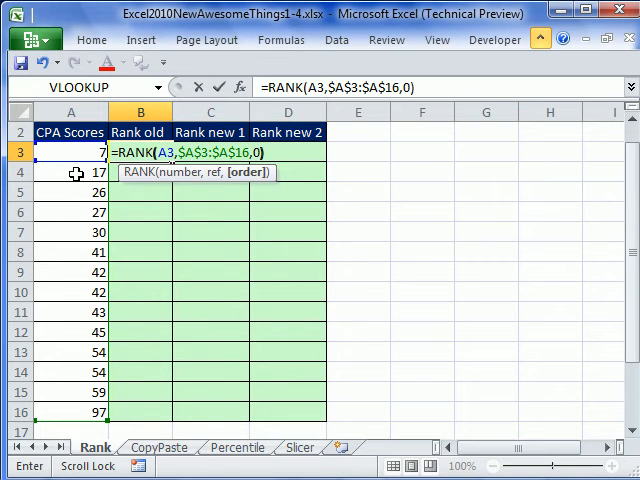
key("Return")
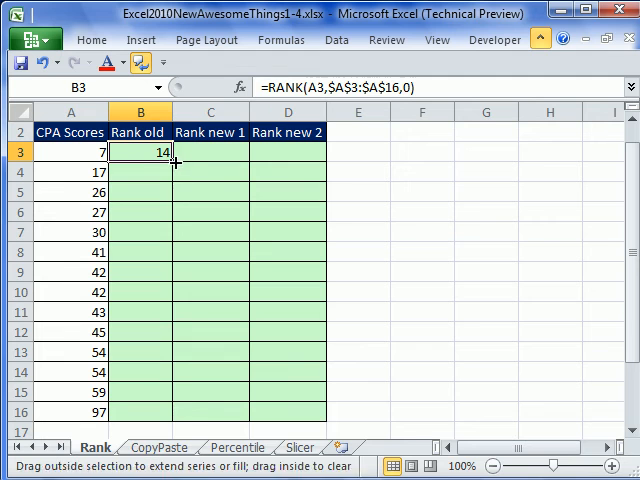
left_click_drag(170, 160, 170, 410)
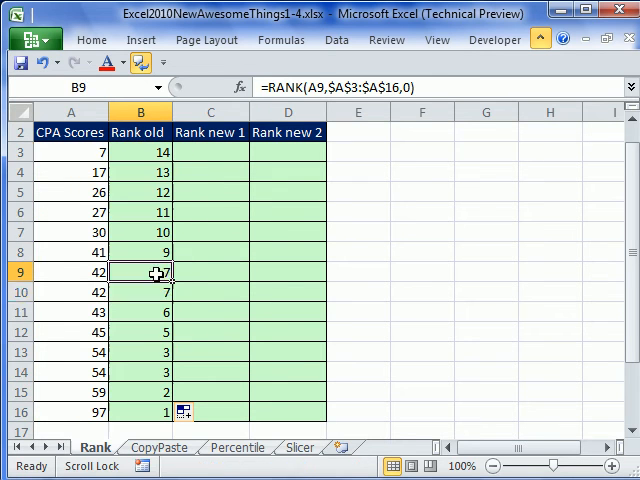
left_click(210, 152)
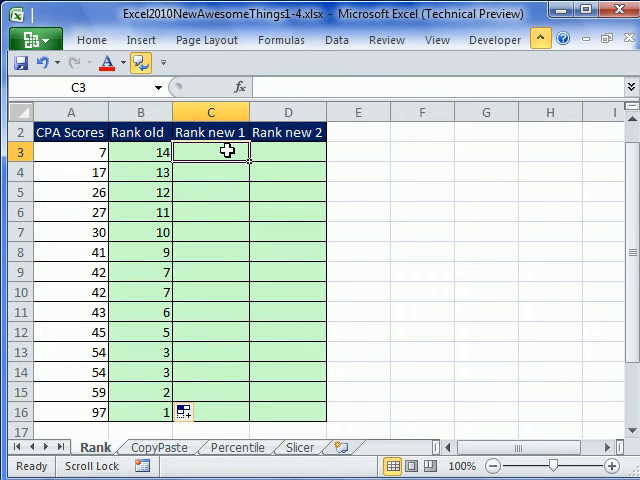
Step: Enter =RANK.AVG(A3,$A$3:$A$16,0) in C3 and fill it down to C16, averaging tied ranks
type("=rank")
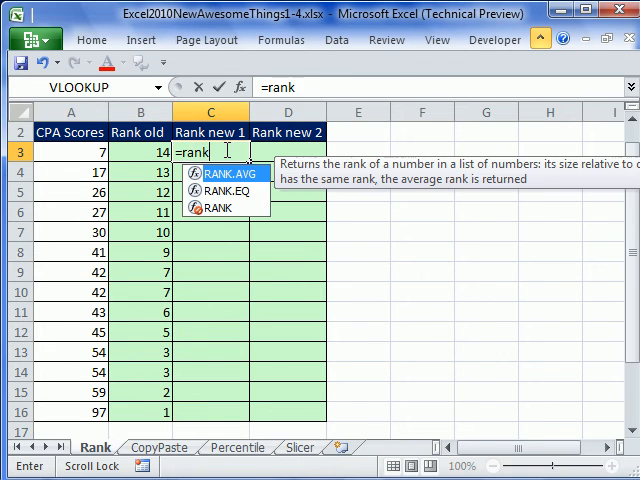
double_click(216, 172)
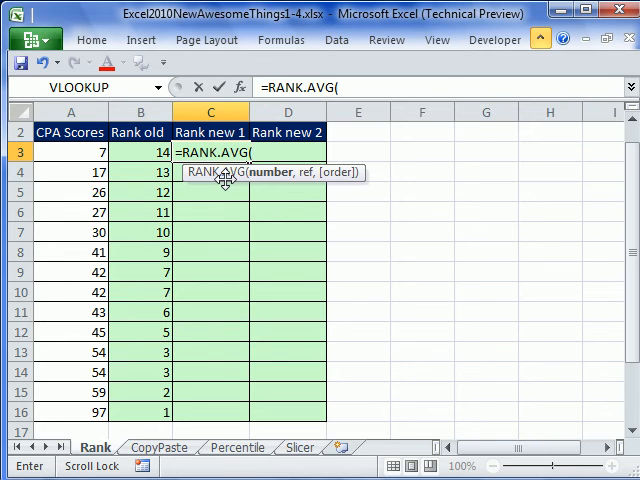
left_click(70, 152)
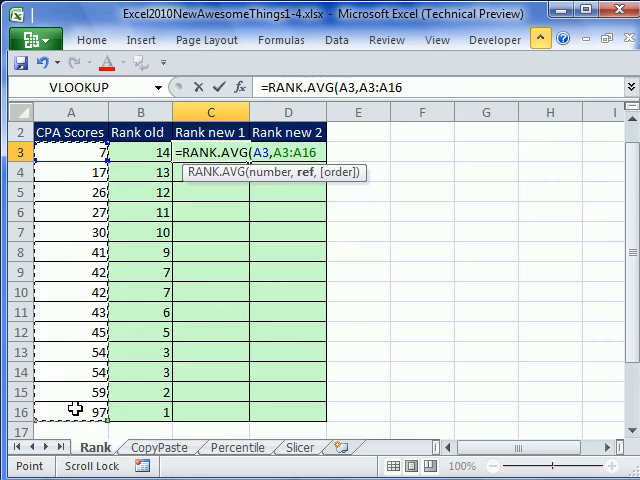
type("$A$3:$A$16,0)")
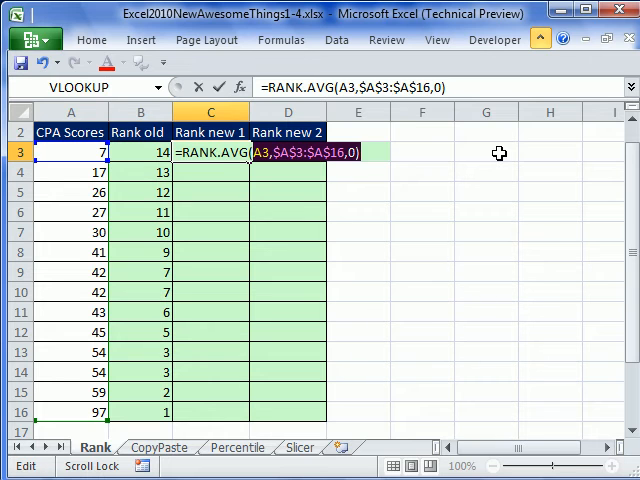
key("Return")
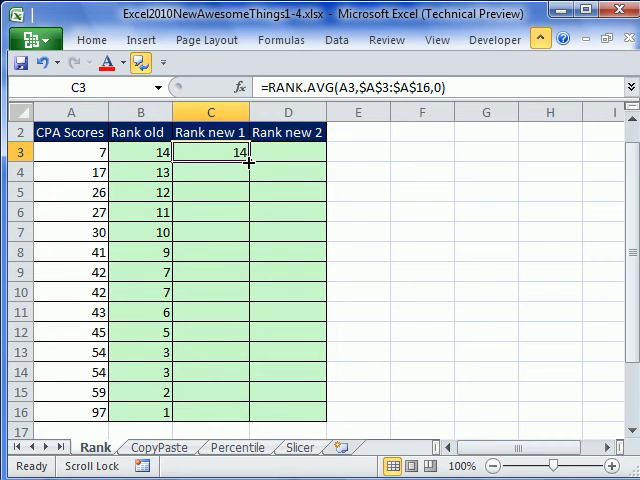
left_click_drag(248, 164, 248, 412)
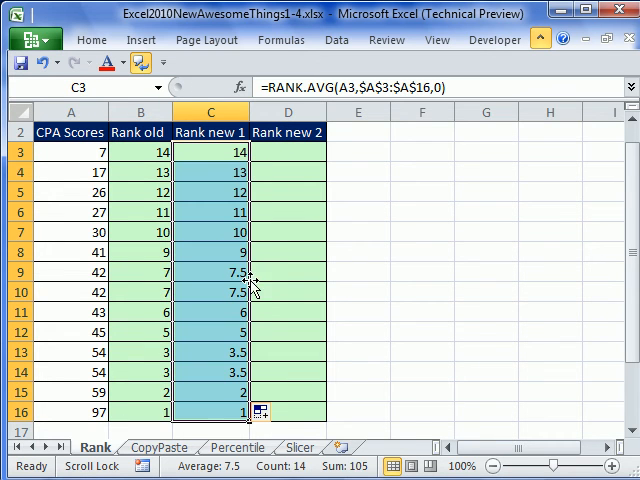
left_click(212, 292)
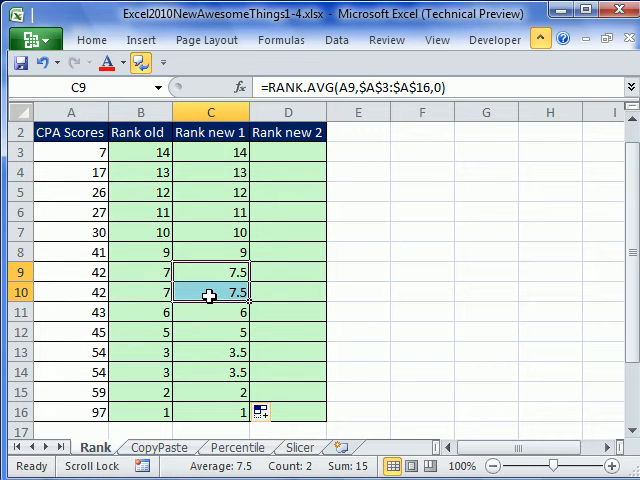
mouse_move(208, 278)
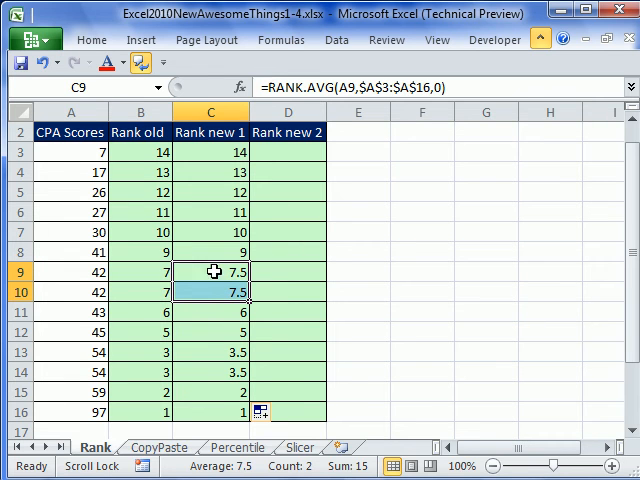
mouse_move(232, 292)
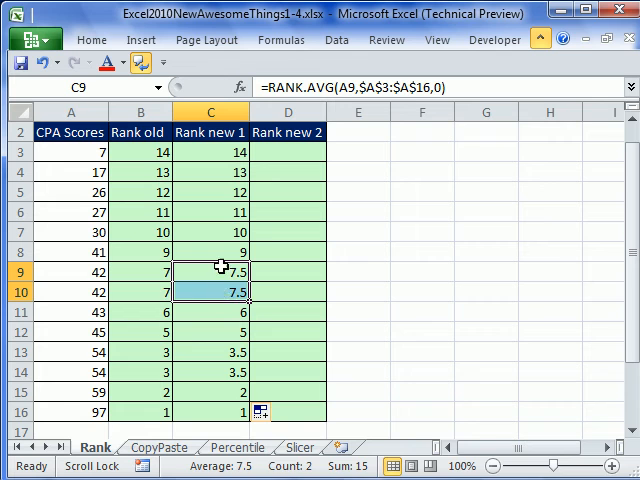
double_click(208, 272)
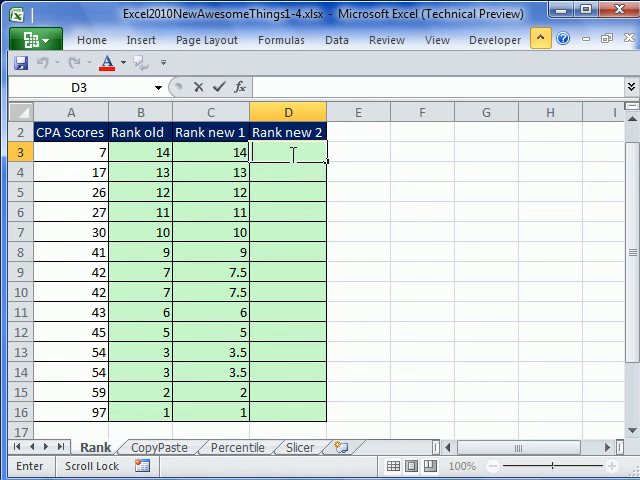
Step: Enter =RANK.EQ(A3,$A$3:$A$16,0) in D3 and fill it down to D16
type("=r")
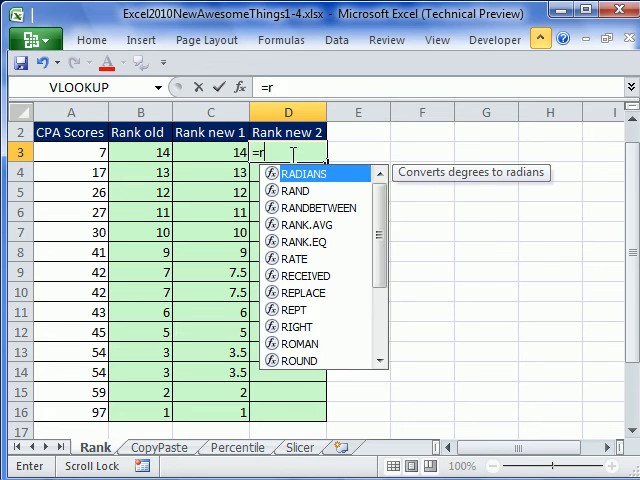
type("ank")
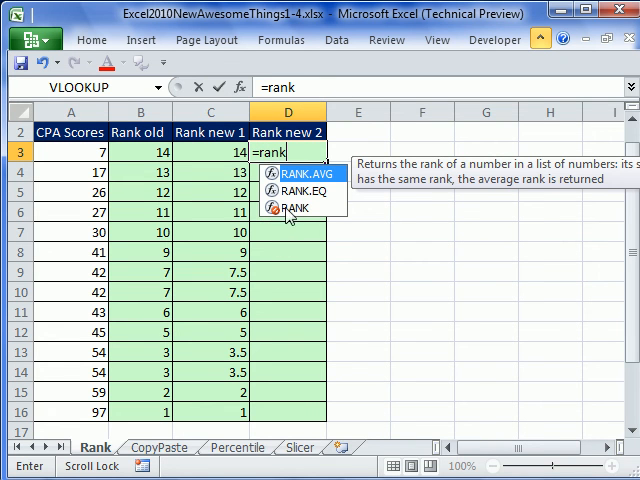
mouse_move(310, 196)
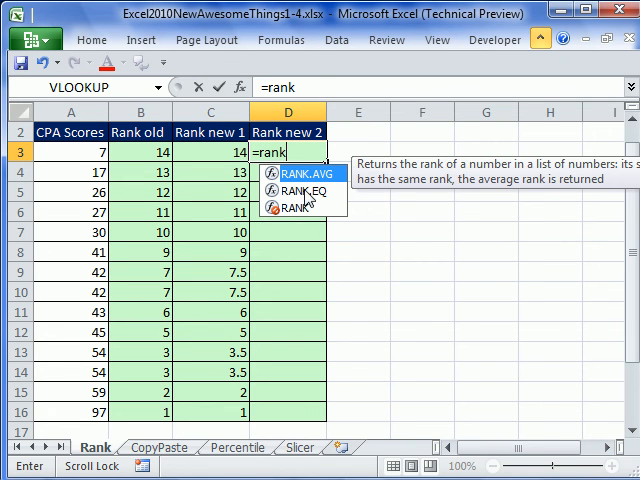
mouse_move(322, 204)
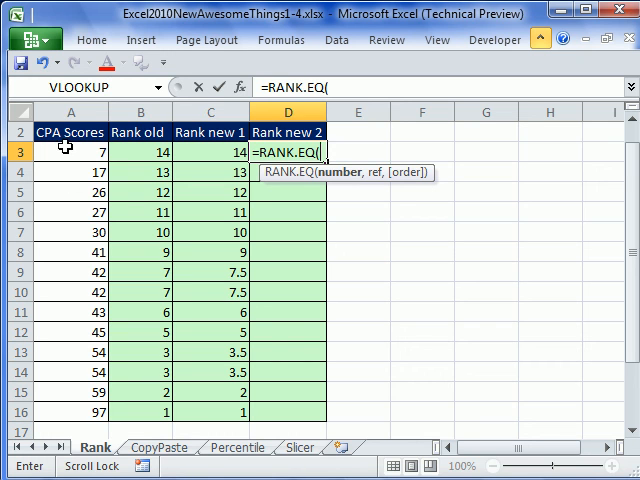
type("A3,$A$3:$A$16,0)")
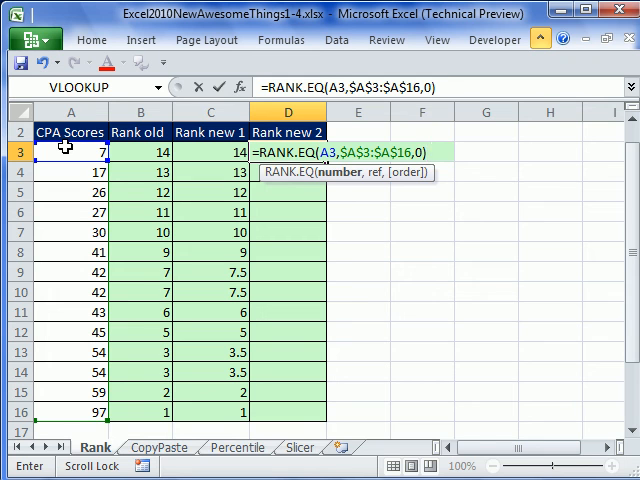
key("Return")
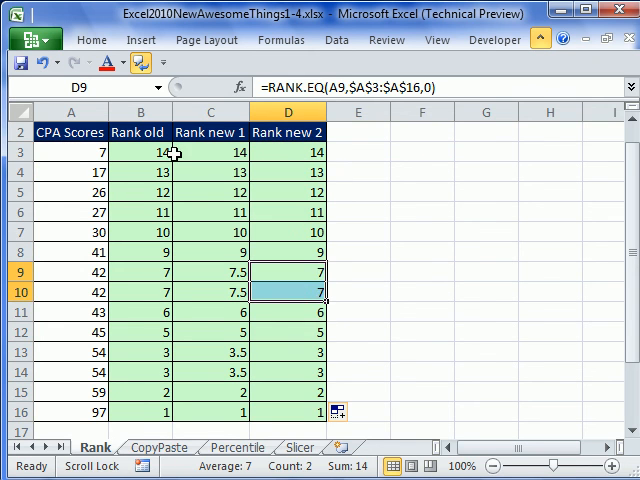
double_click(140, 152)
type("=")
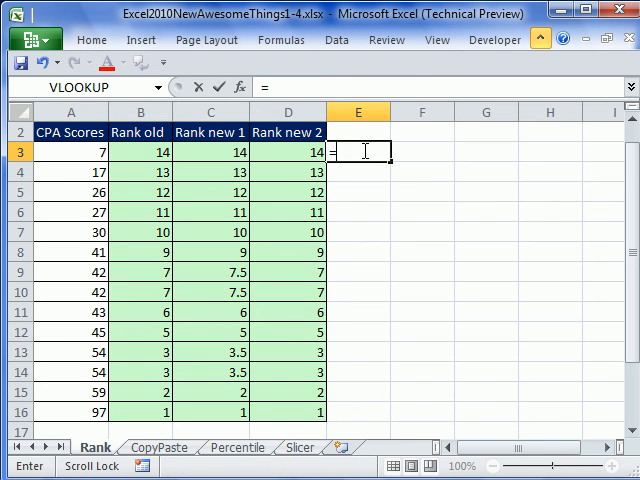
type("rn")
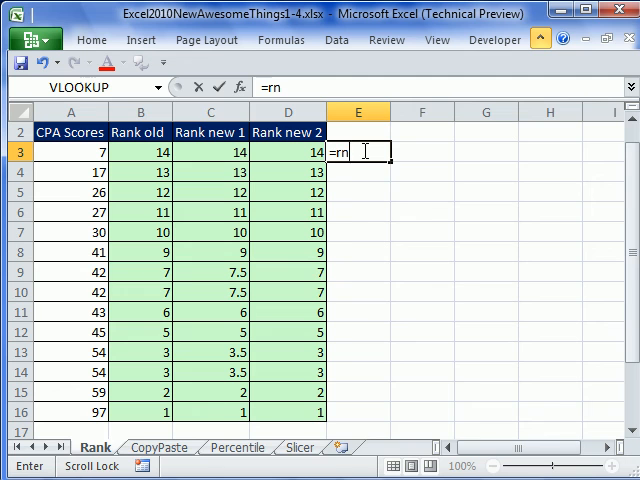
type("a")
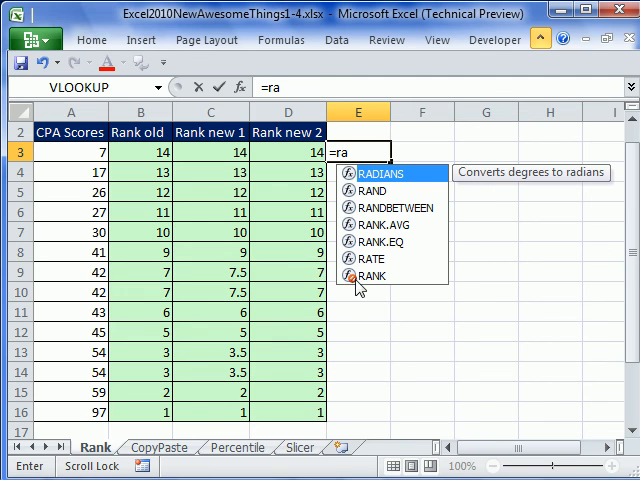
mouse_move(388, 288)
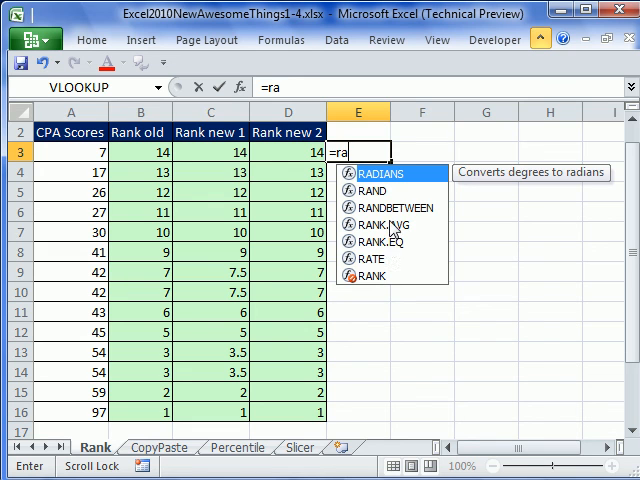
mouse_move(392, 240)
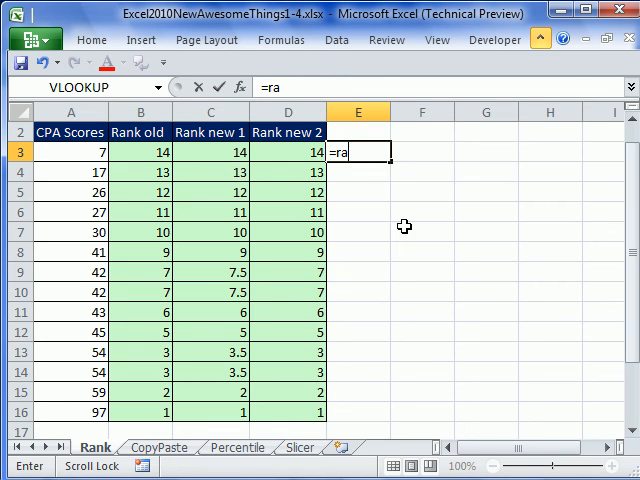
key("Escape")
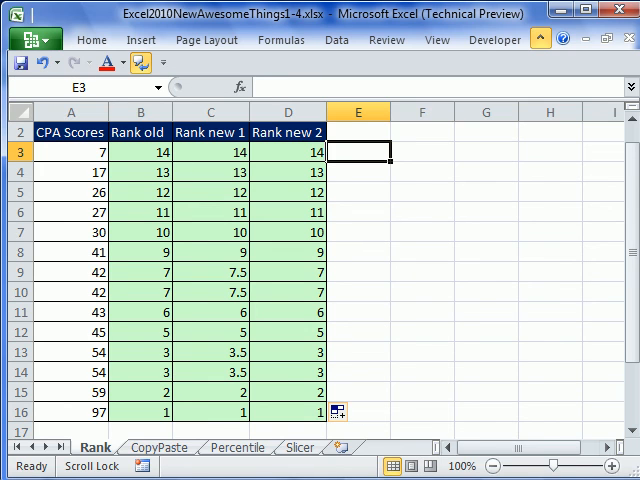